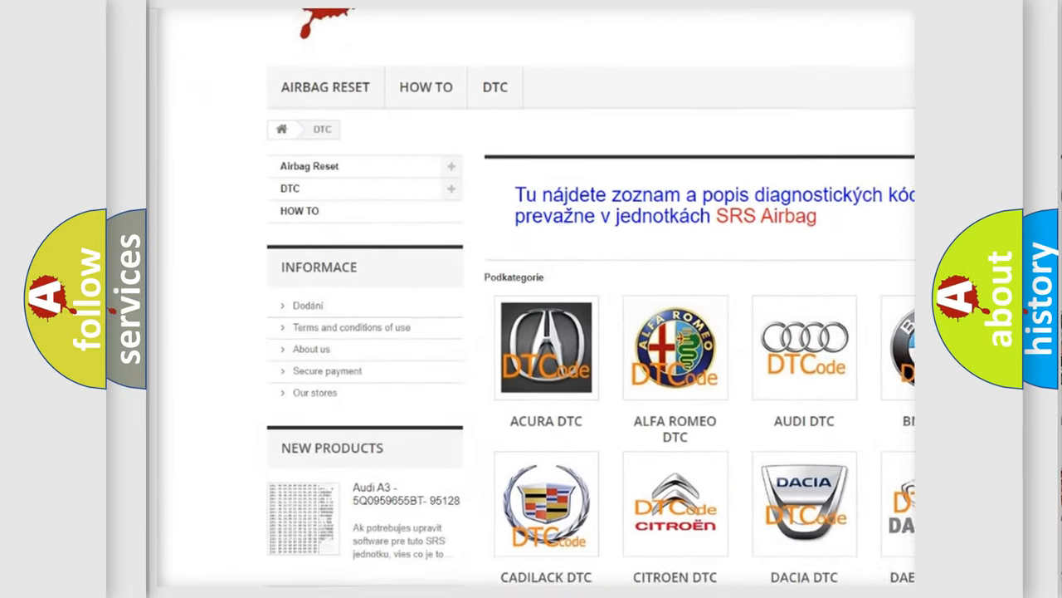
scroll("down", 3)
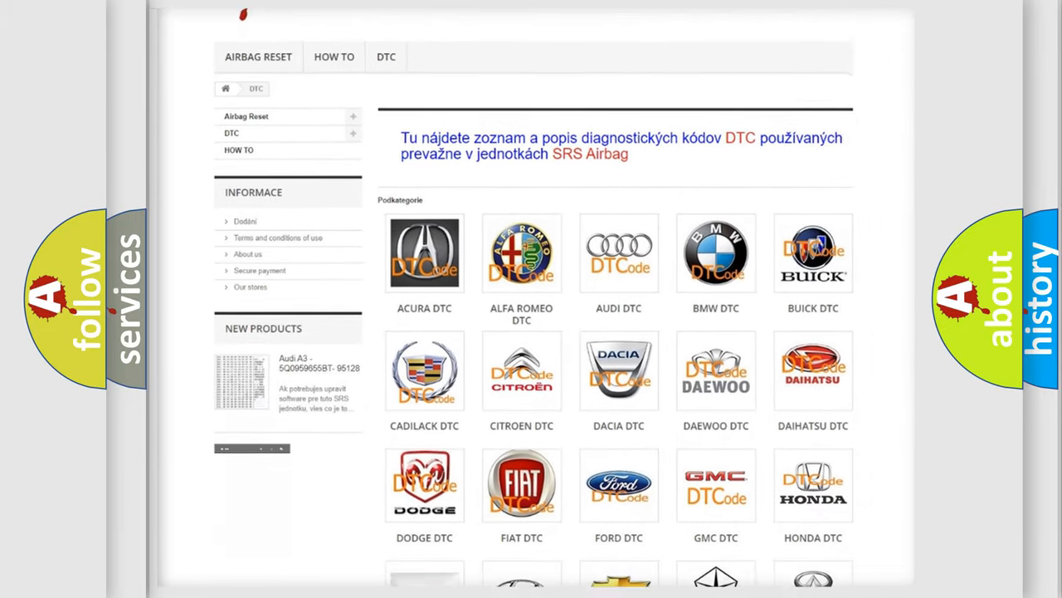
scroll("down", 3)
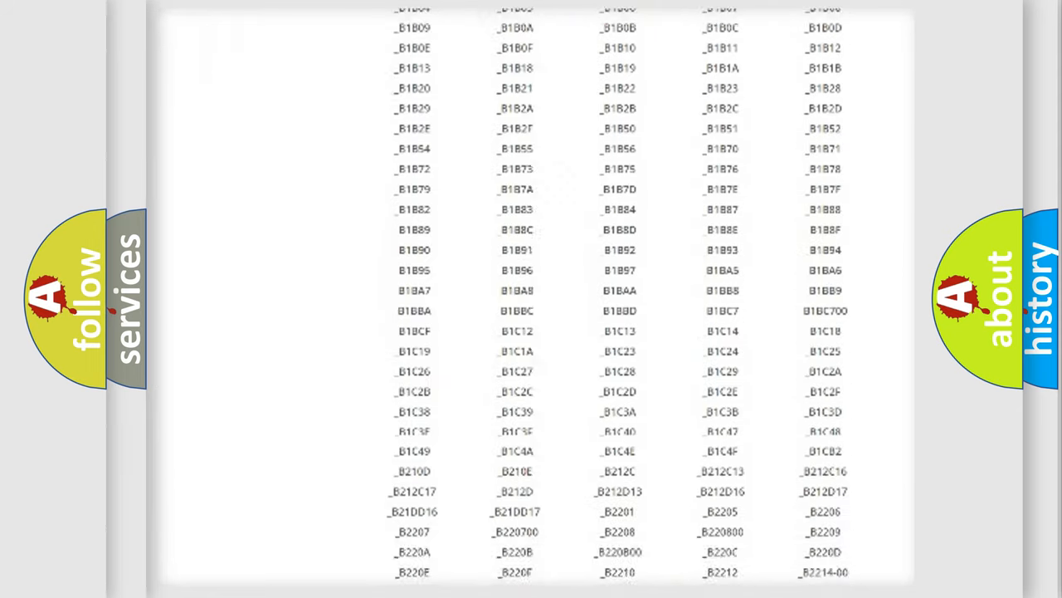
scroll("down", 3)
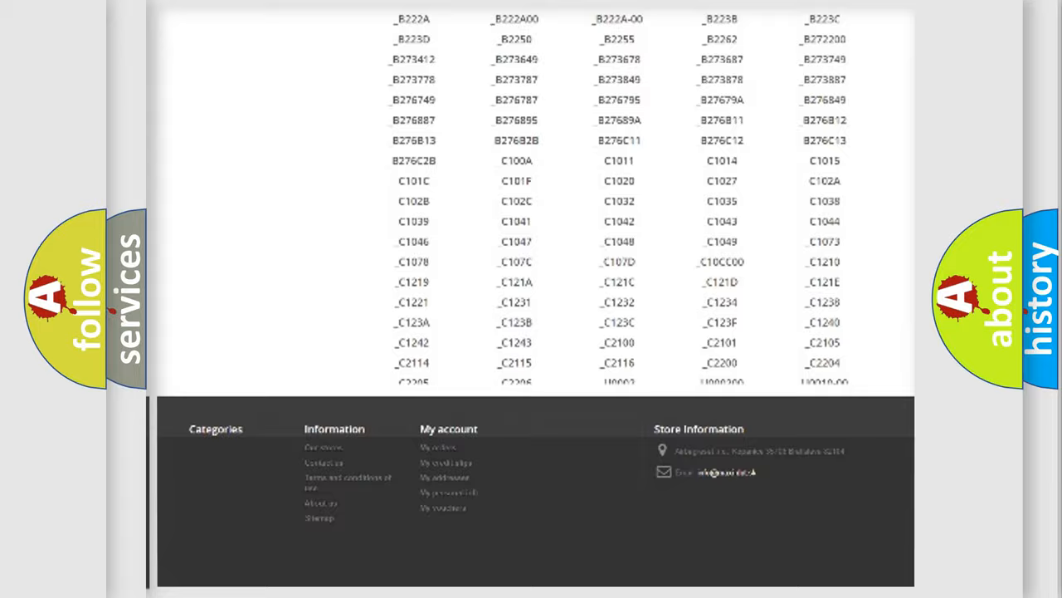